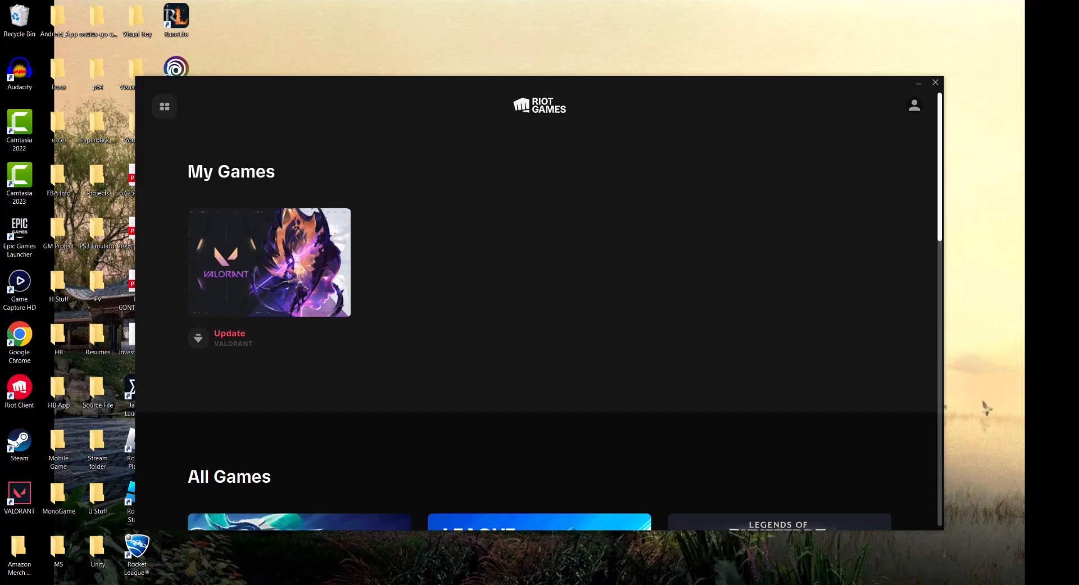
pyautogui.moveTo(485, 397)
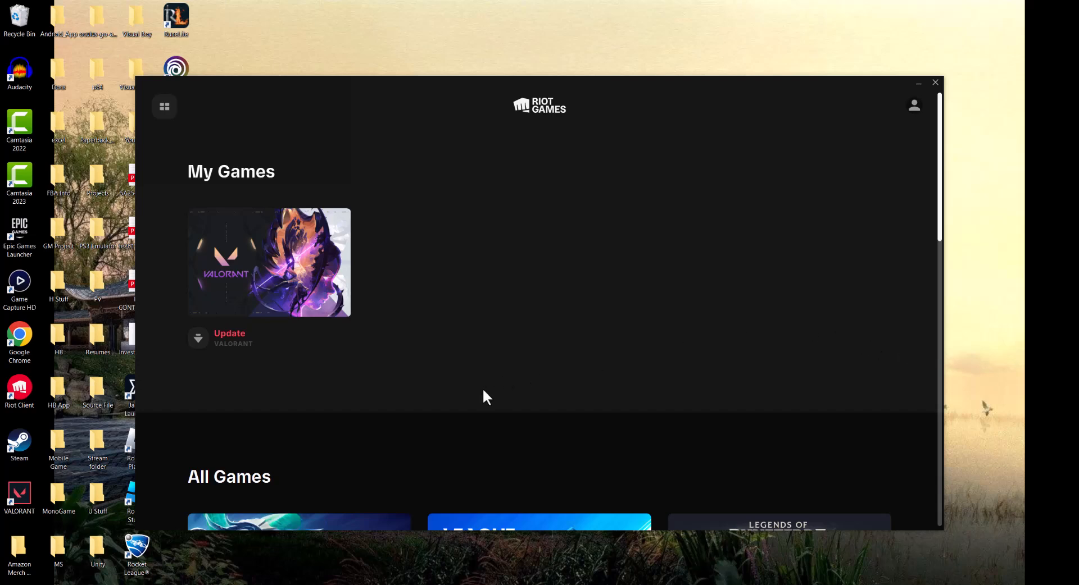
pyautogui.moveTo(390, 394)
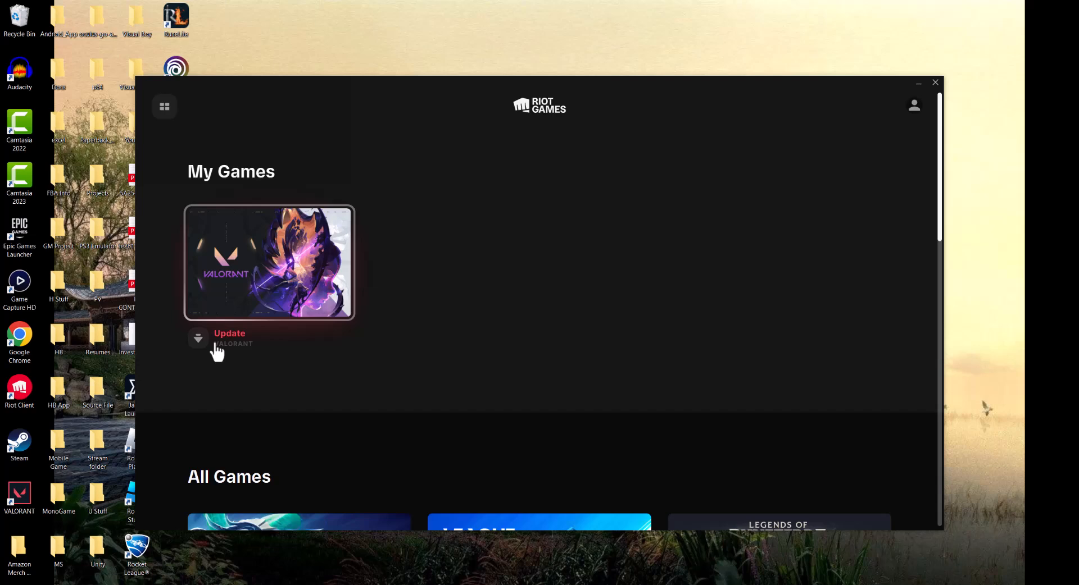
pyautogui.moveTo(217, 358)
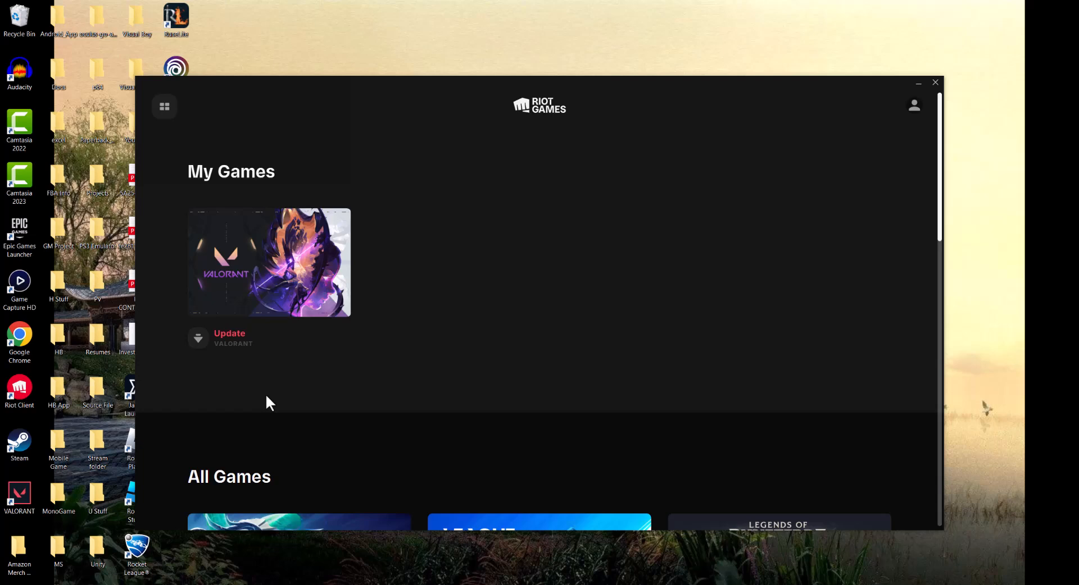
pyautogui.moveTo(917, 88)
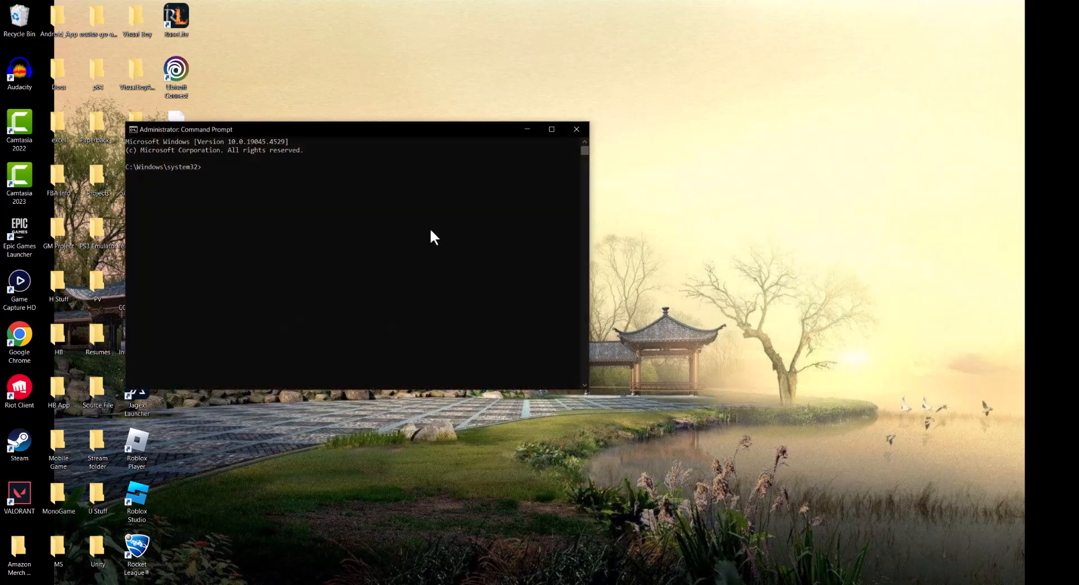
# Flush the DNS cache with ipconfig /flushdns and close Command Prompt.
pyautogui.write('ipconfig /flushdns')
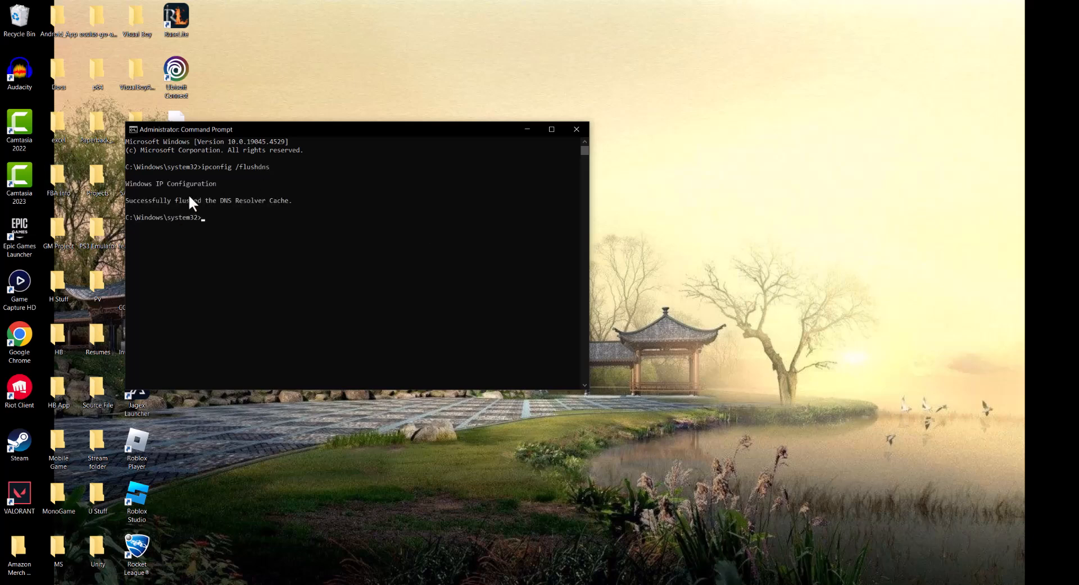
pyautogui.moveTo(576, 130)
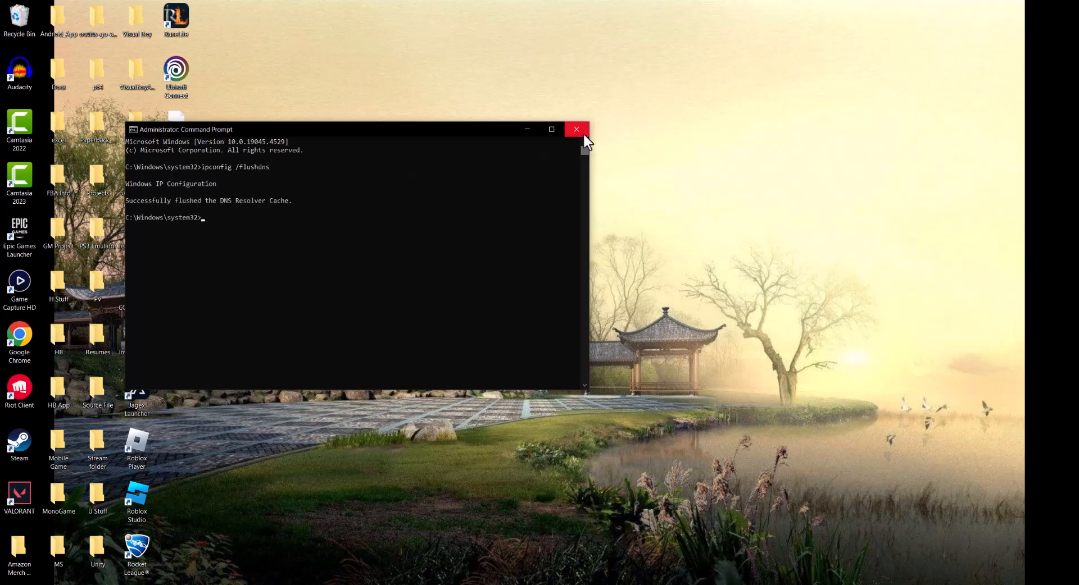
pyautogui.click(575, 129)
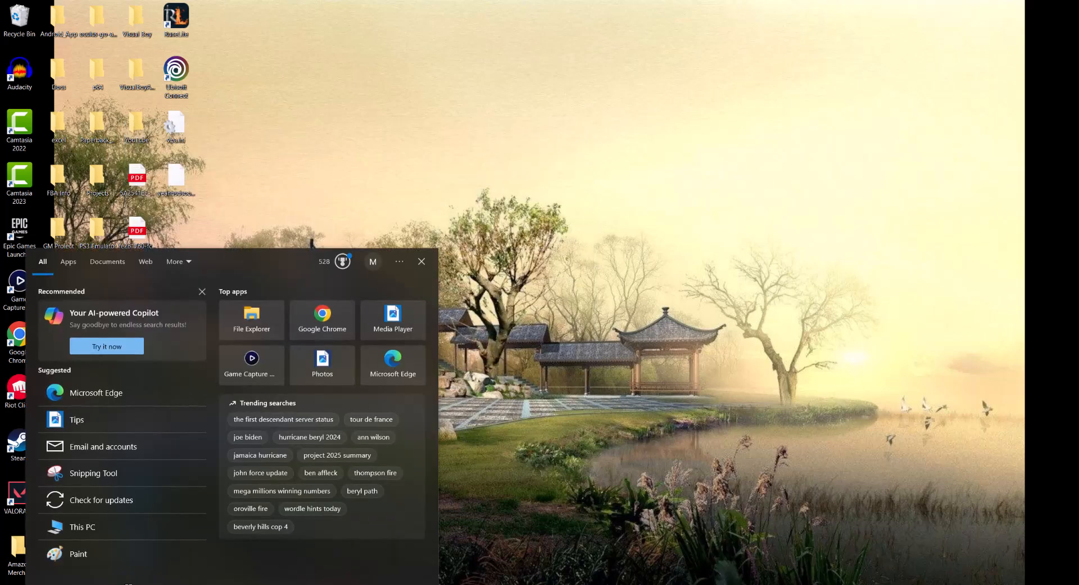
# Find Network Connections and bring up the Ethernet adapter's context menu.
pyautogui.write('network connections')
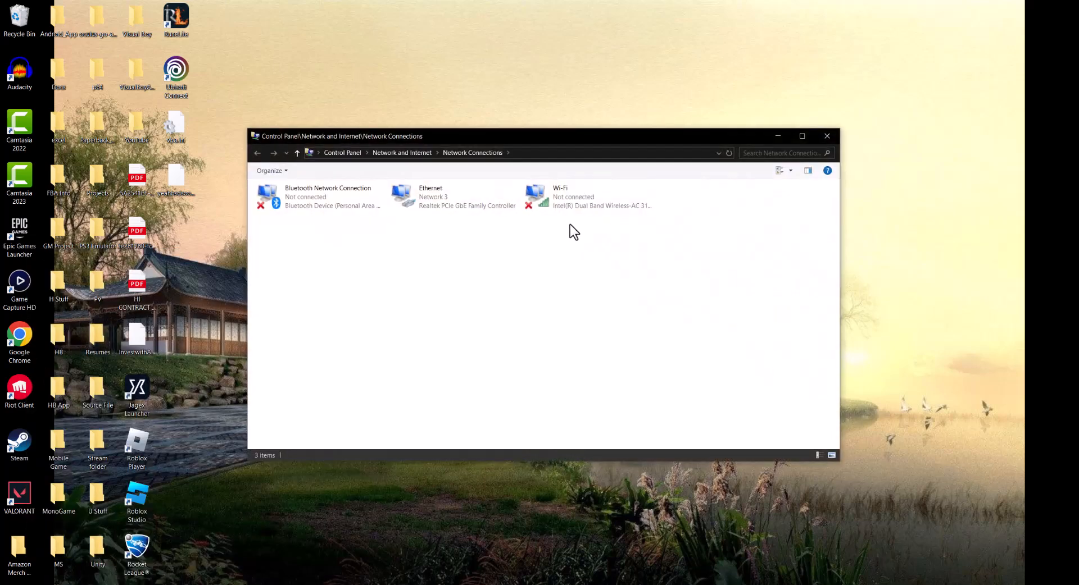
pyautogui.rightClick(453, 197)
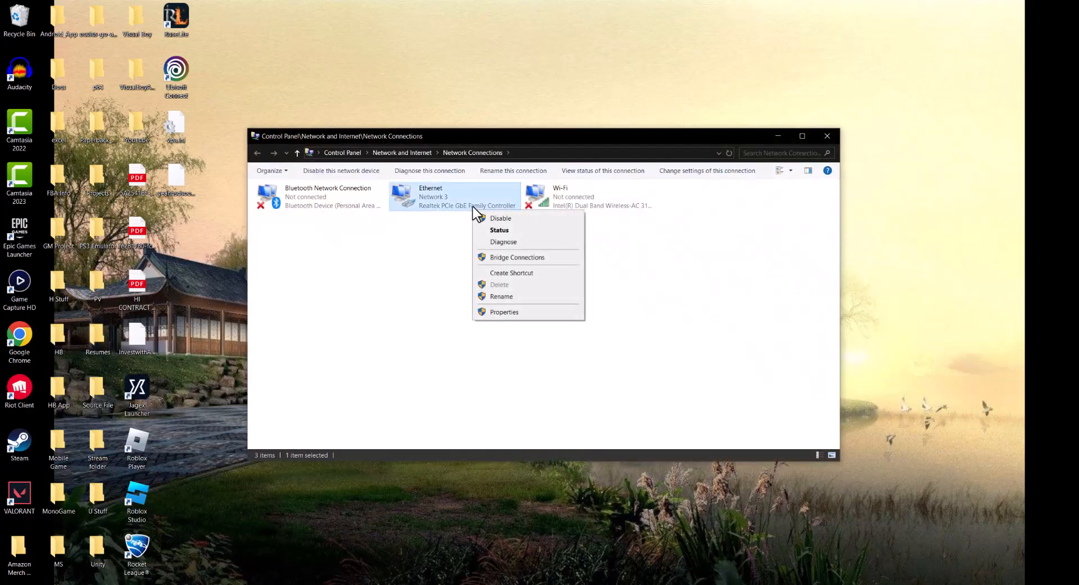
pyautogui.moveTo(574, 198)
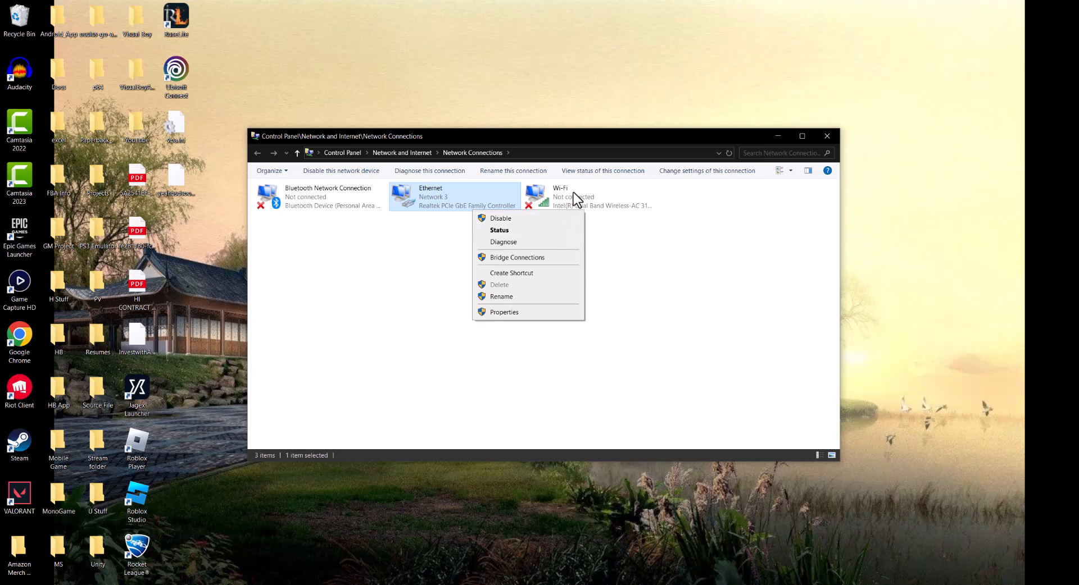
# Give Ethernet's TCP/IPv4 manual DNS servers 8.8.8.8 and 8.8.4.4 and confirm.
pyautogui.click(503, 311)
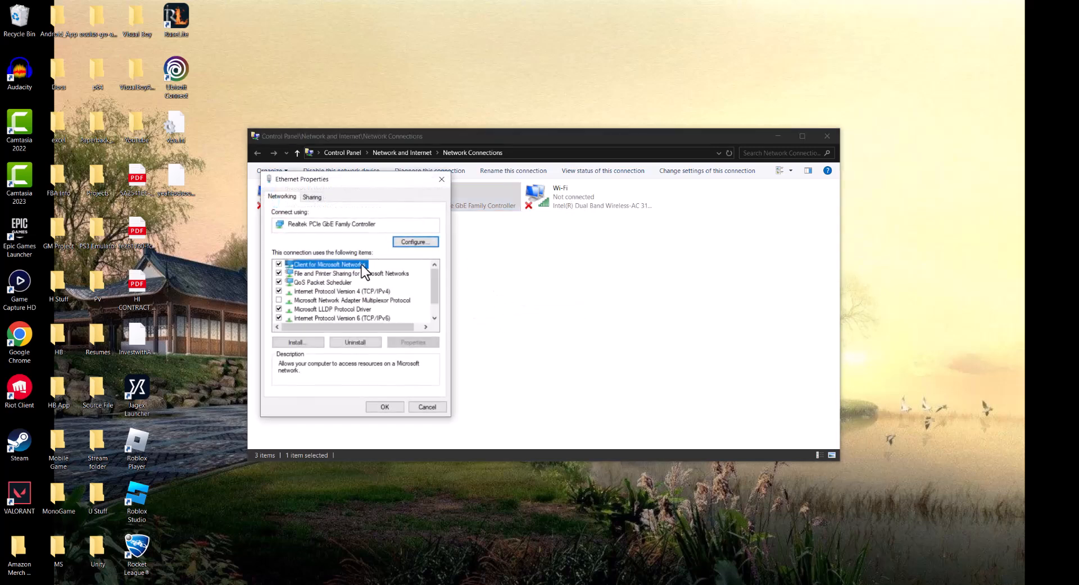
pyautogui.click(342, 291)
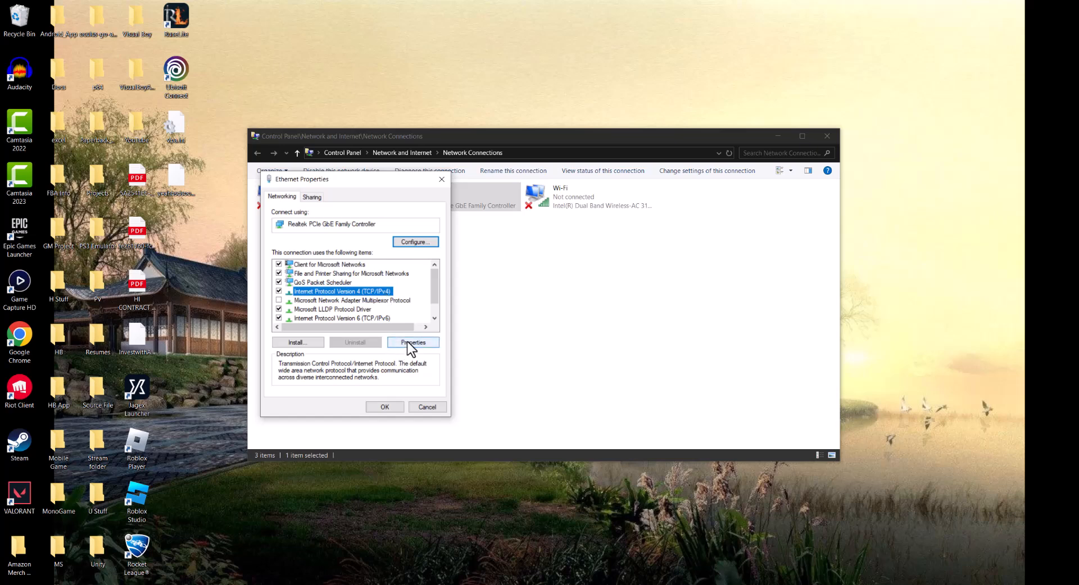
pyautogui.click(412, 342)
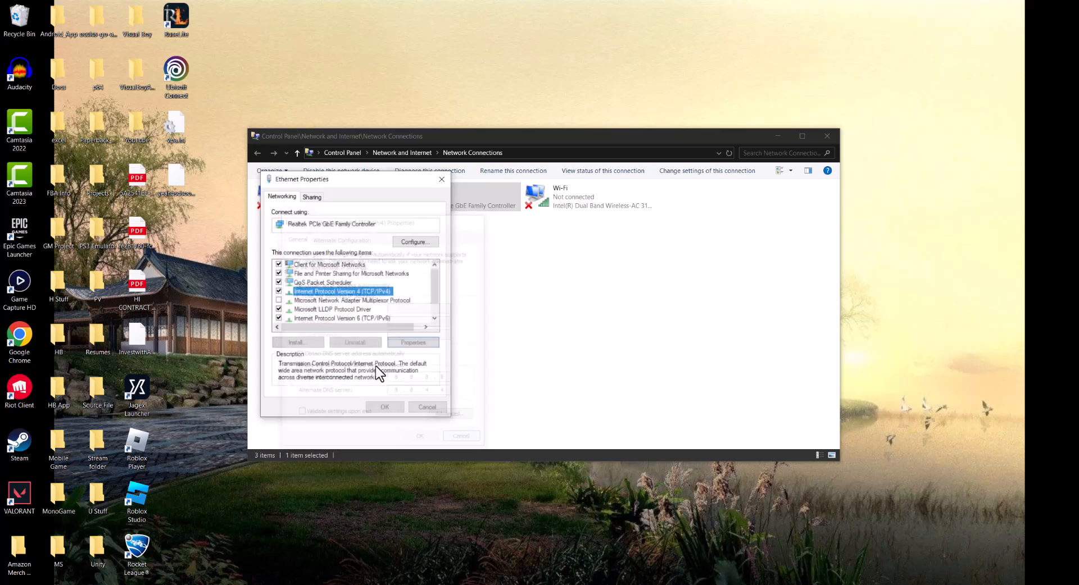
pyautogui.click(412, 343)
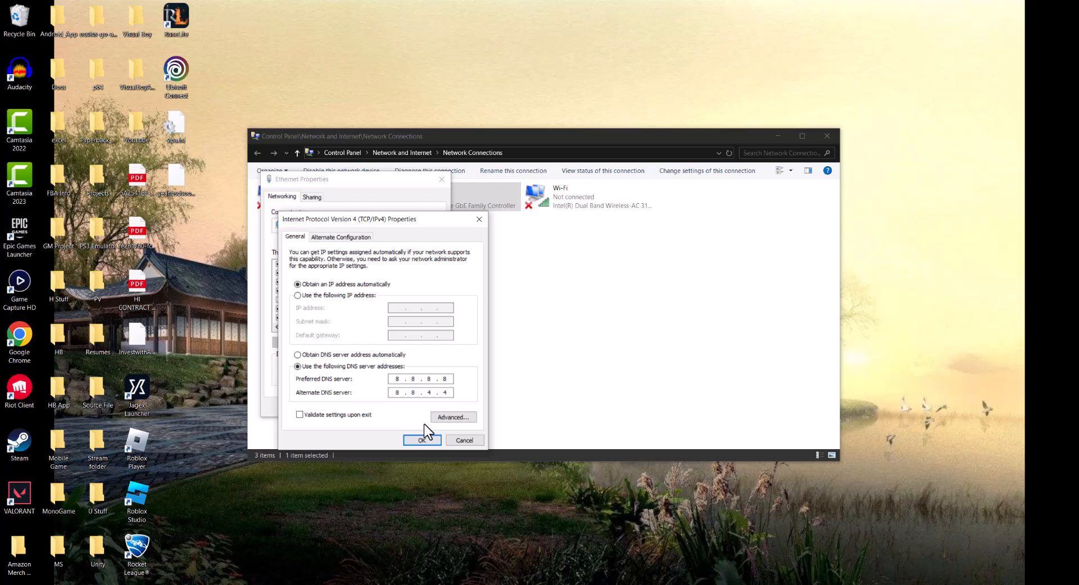
pyautogui.click(422, 440)
pyautogui.write('serv')
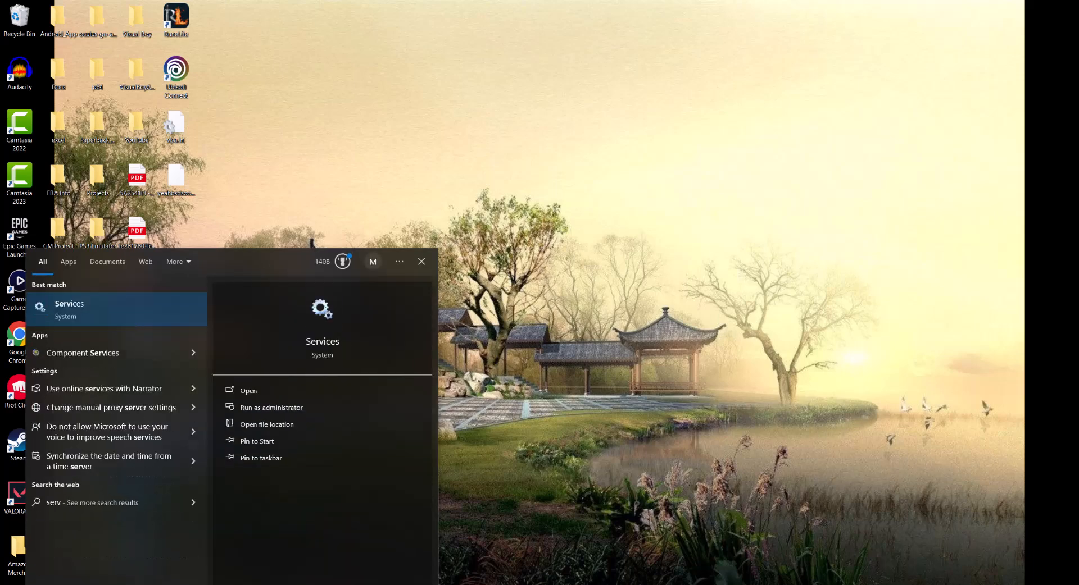
# Launch the Services console from the search results.
pyautogui.click(248, 390)
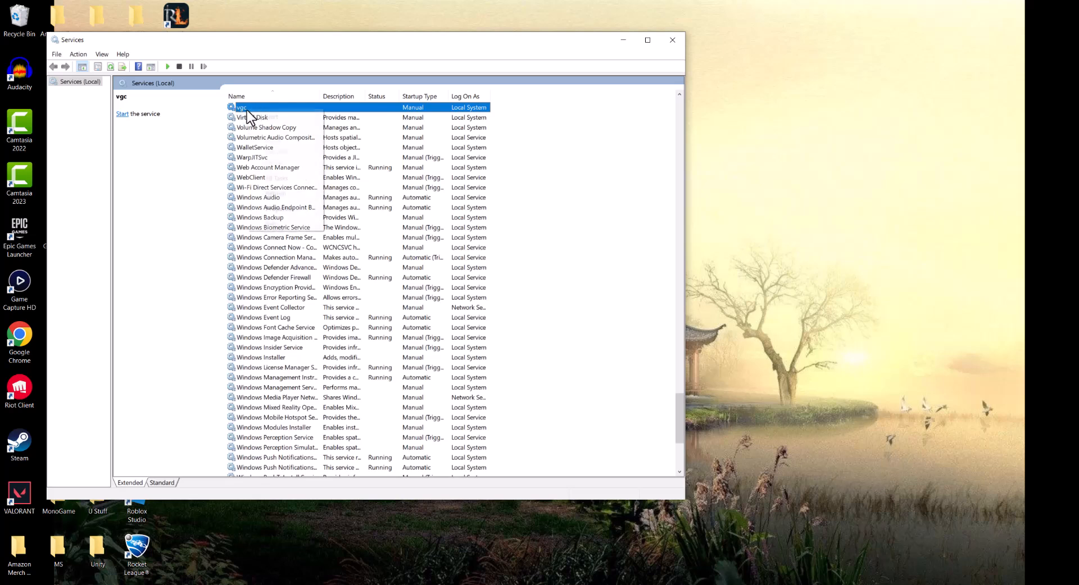
# Open the vgc service's properties, set Automatic startup, and close the dialog.
pyautogui.doubleClick(241, 107)
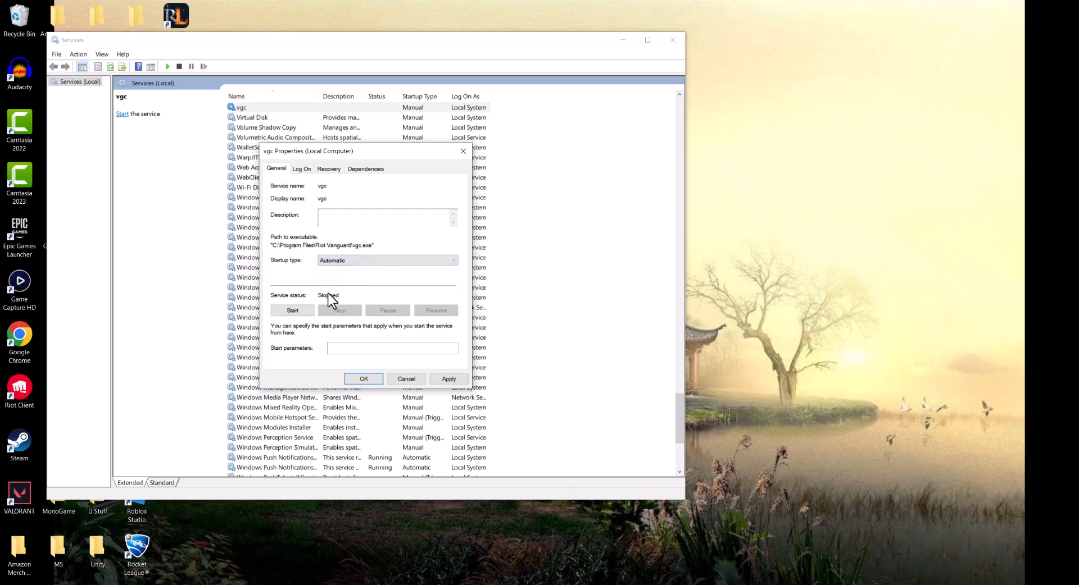
pyautogui.moveTo(324, 304)
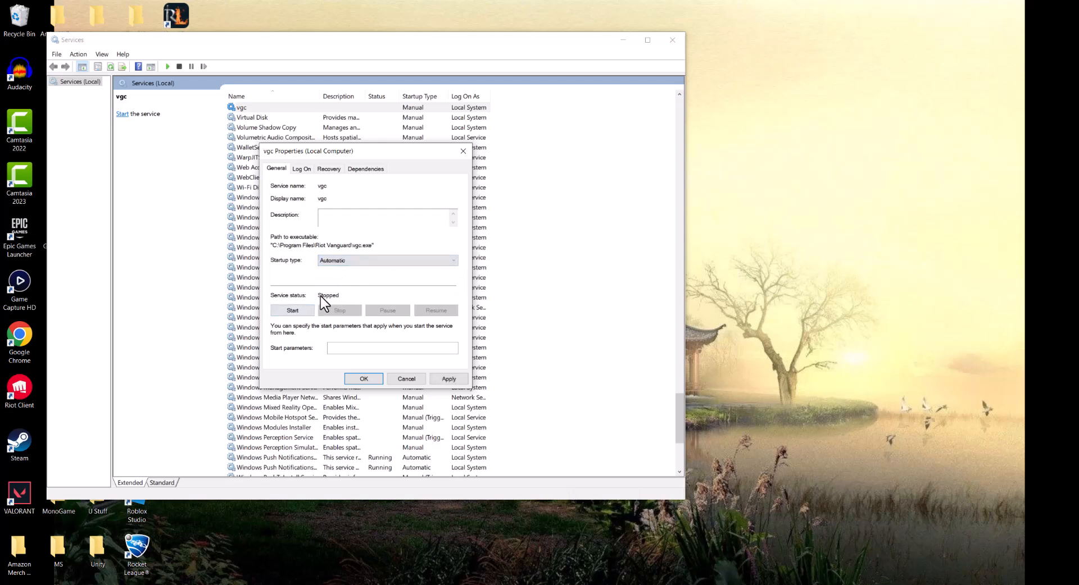
pyautogui.moveTo(463, 151)
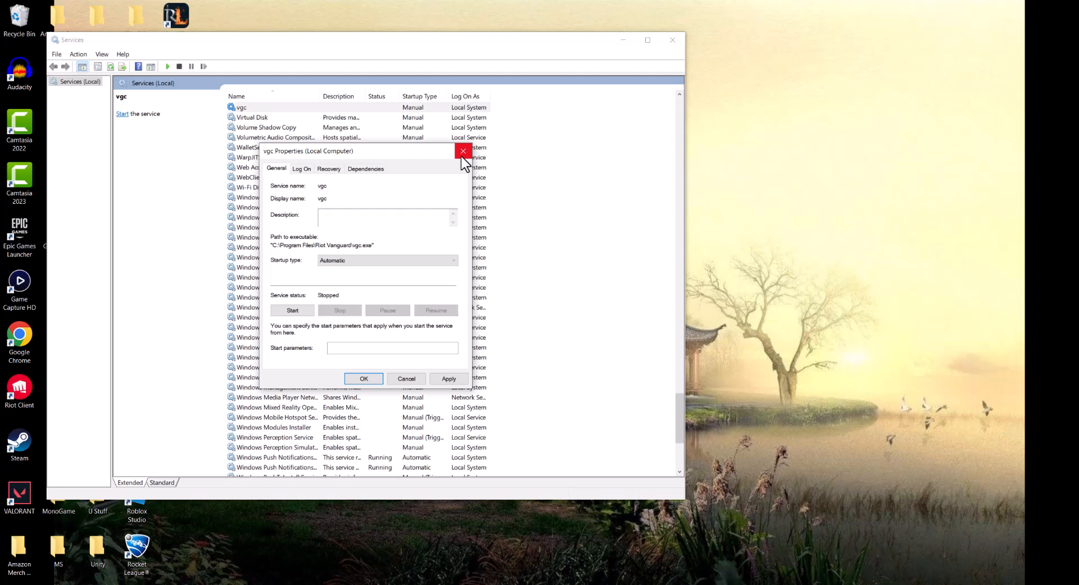
pyautogui.click(463, 151)
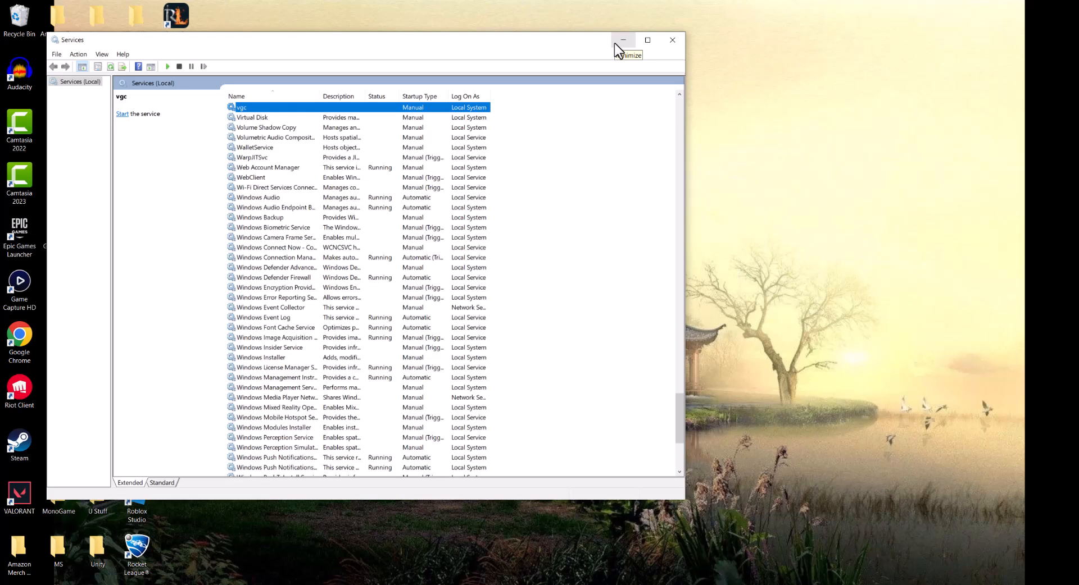
pyautogui.moveTo(622, 40)
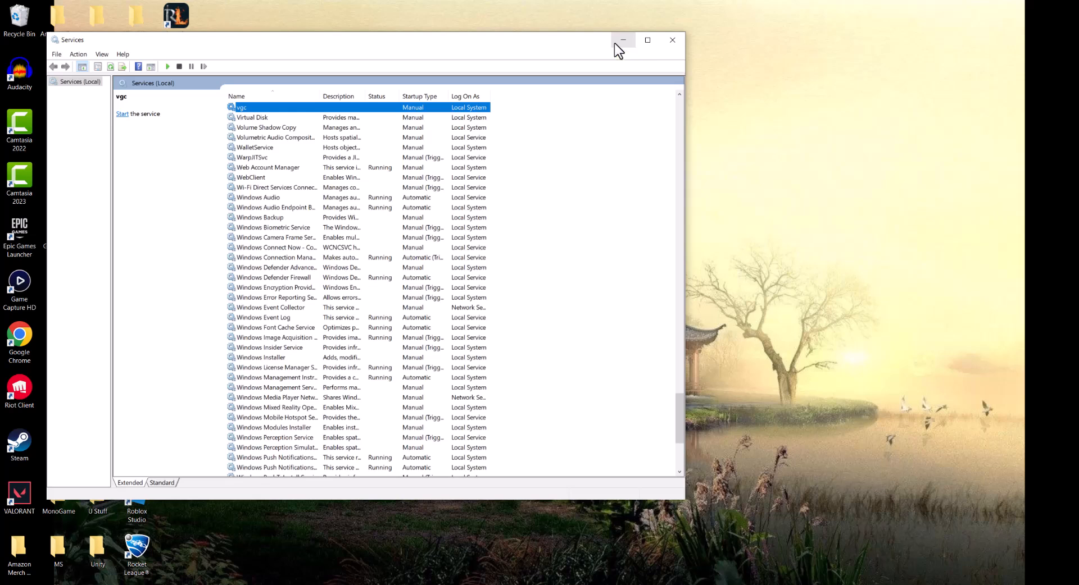